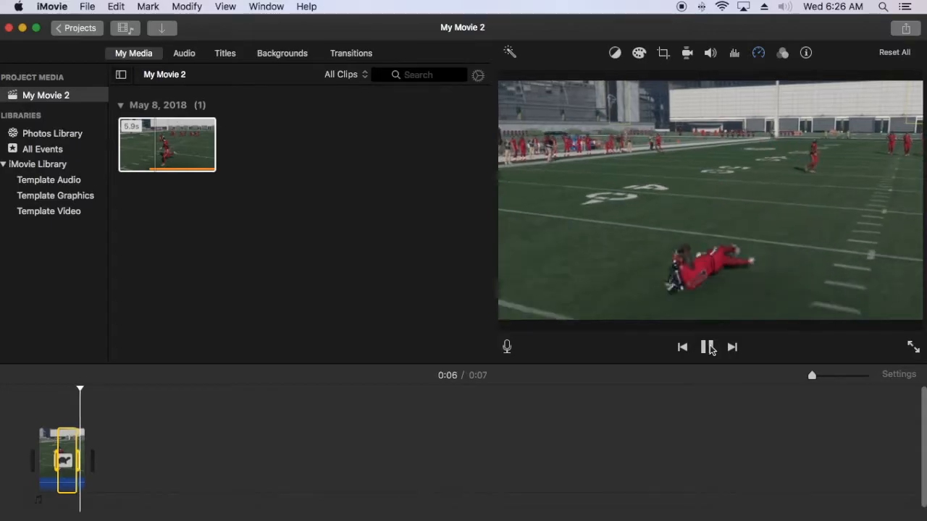
# Undo the freeze frame to restore the four-second clip and close the About iMovie window
pyautogui.click(51, 6)
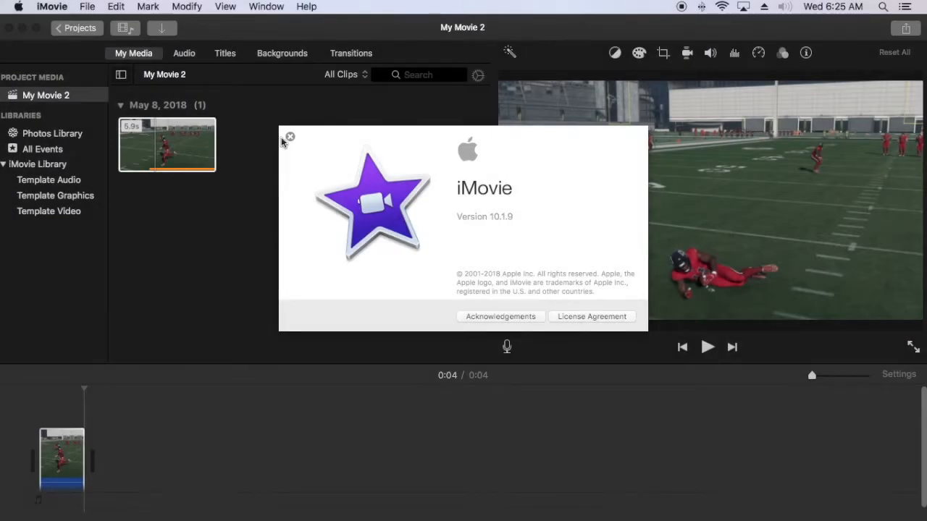
pyautogui.click(290, 136)
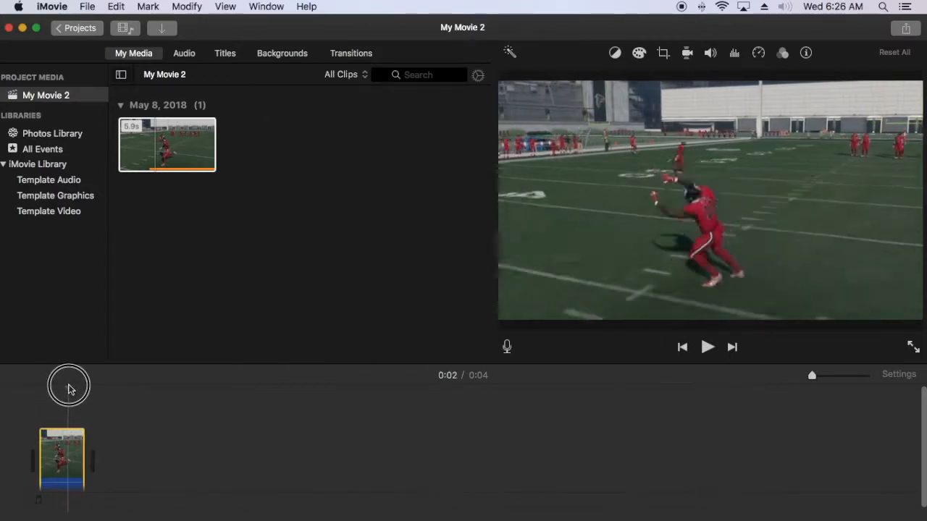
# Add a freeze frame at the diving catch, making the movie seven seconds, and play from the start
pyautogui.rightClick(69, 387)
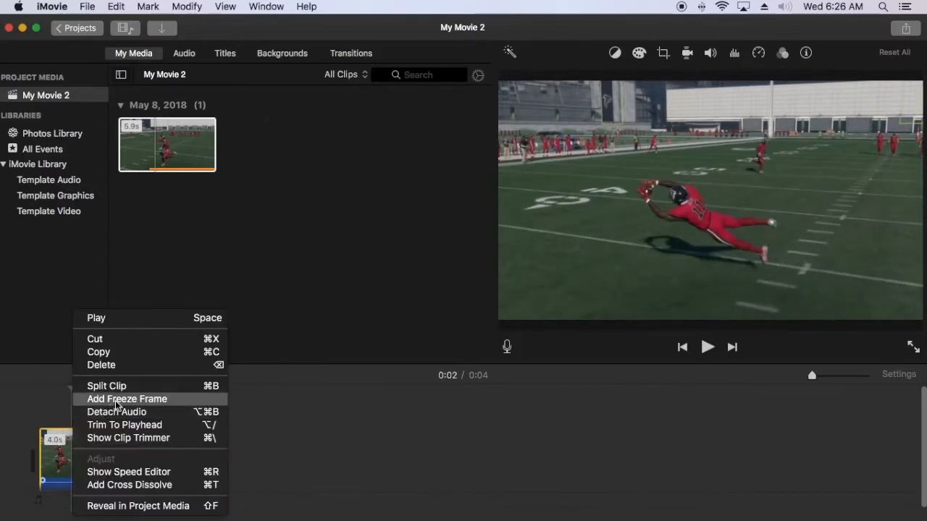
pyautogui.click(126, 399)
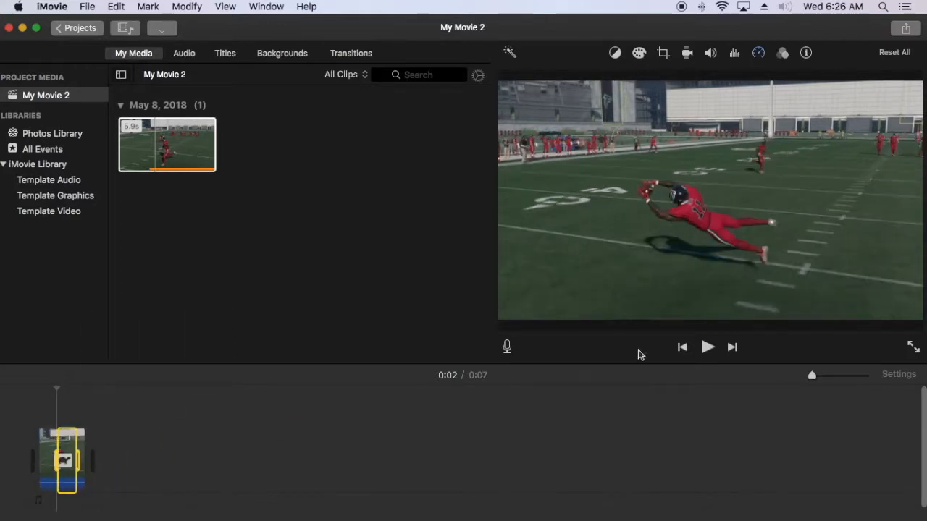
pyautogui.click(682, 347)
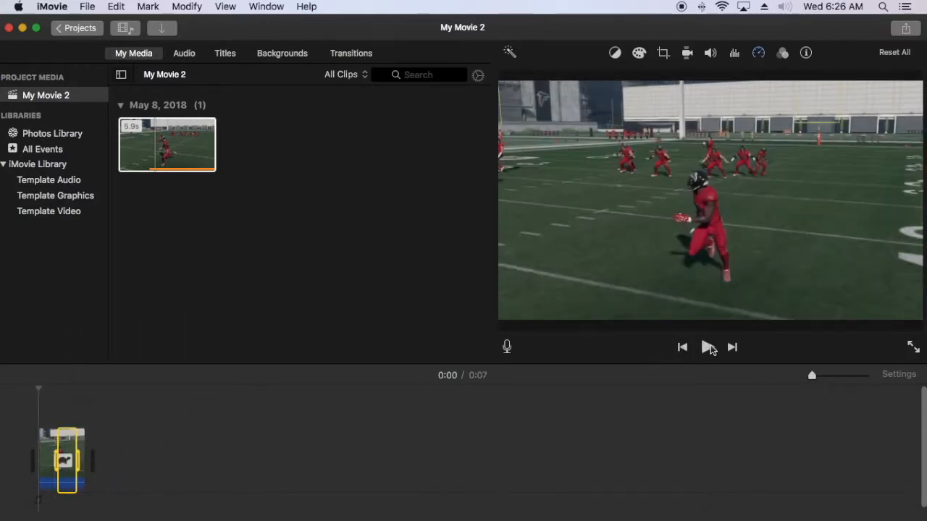
pyautogui.click(708, 346)
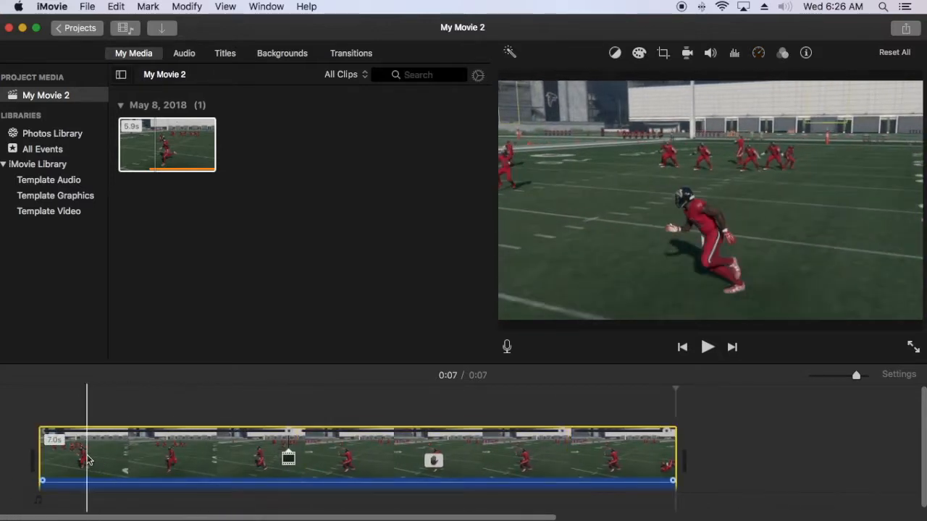
# Enlarge the timeline and open the freeze-frame segment's three-second hold settings
pyautogui.click(170, 453)
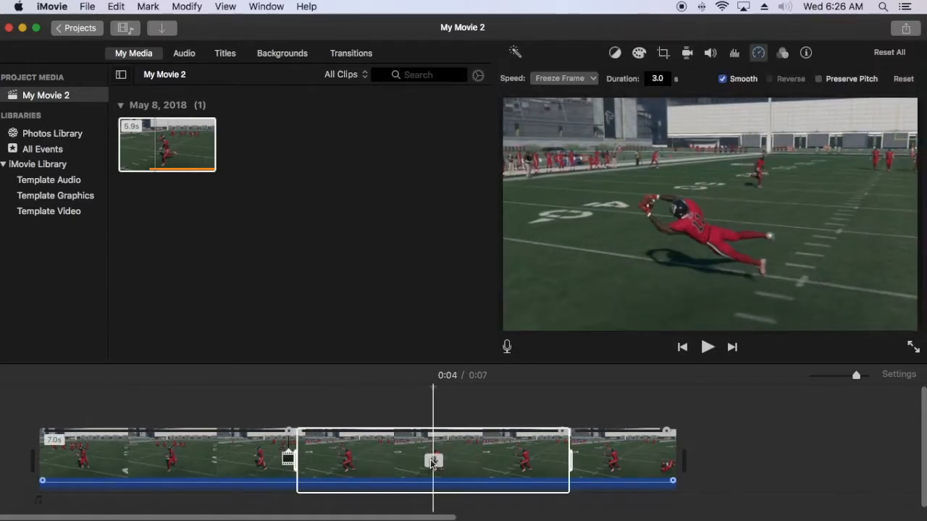
# Shorten the freeze-frame hold so the movie runs about four seconds, then play it
pyautogui.click(433, 460)
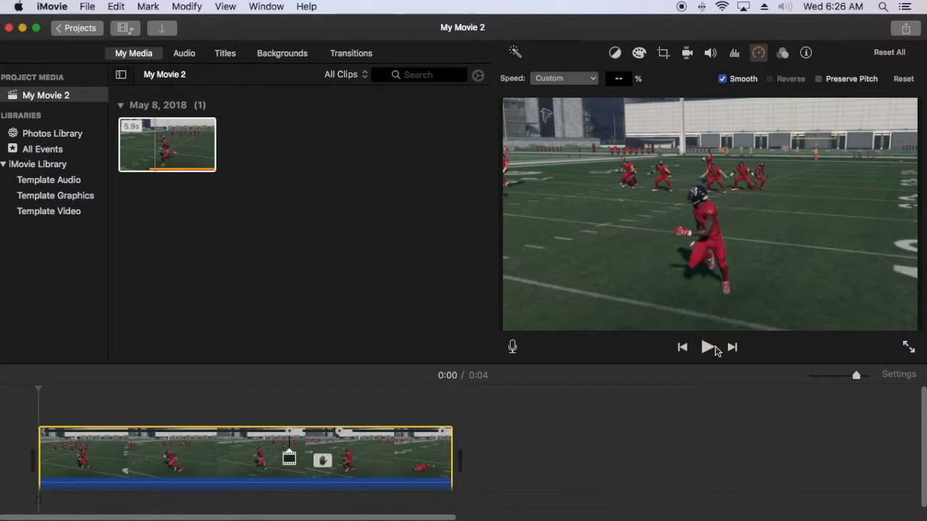
pyautogui.click(706, 347)
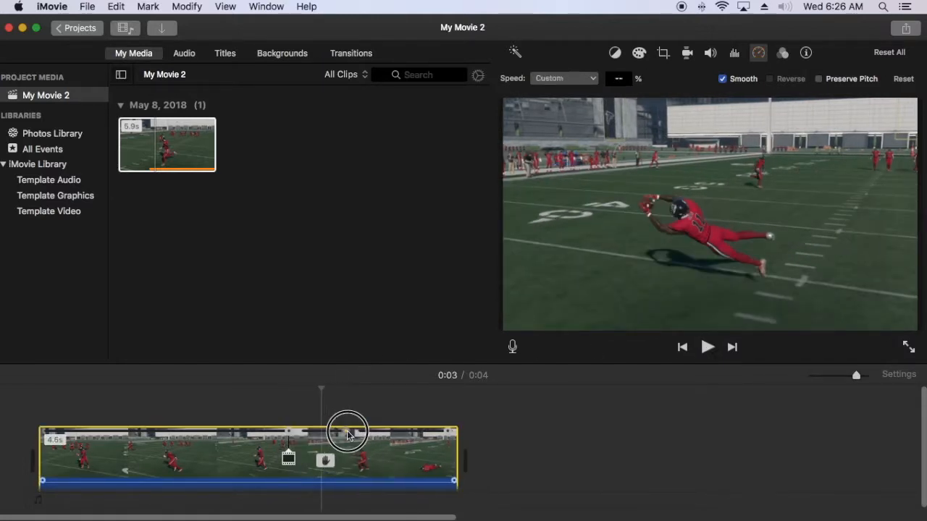
# Stretch the freeze frame to 2.0 seconds, making the movie six seconds, and preview it
pyautogui.moveTo(347, 432); pyautogui.dragTo(467, 439)
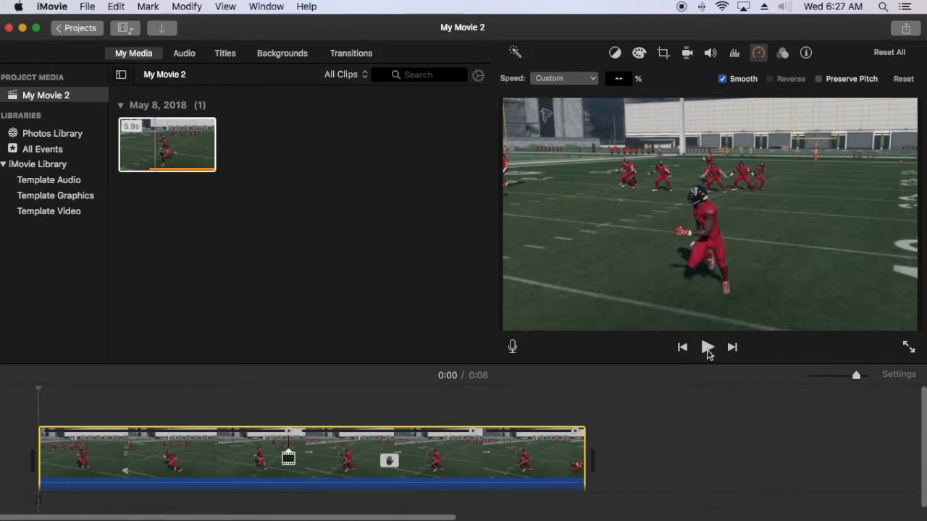
pyautogui.click(707, 347)
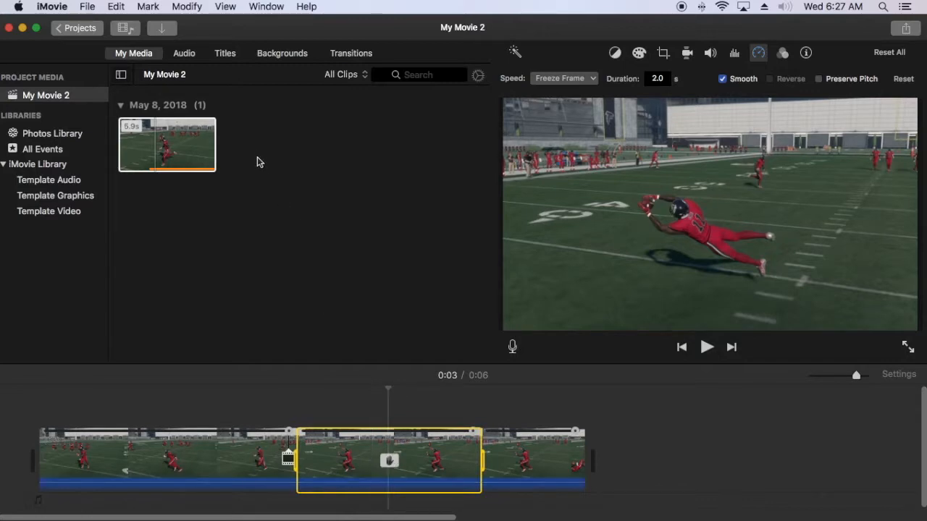
# Open the Modify menu with the freeze frame selected
pyautogui.click(187, 7)
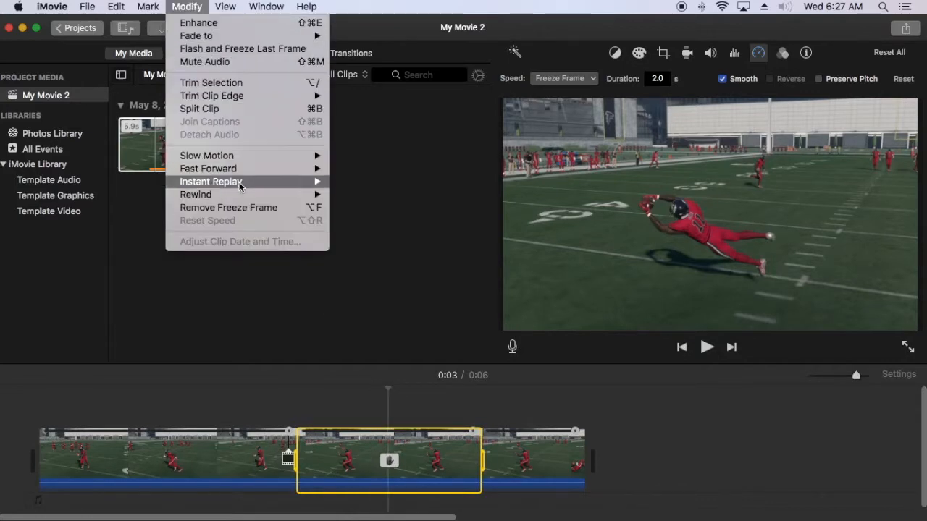